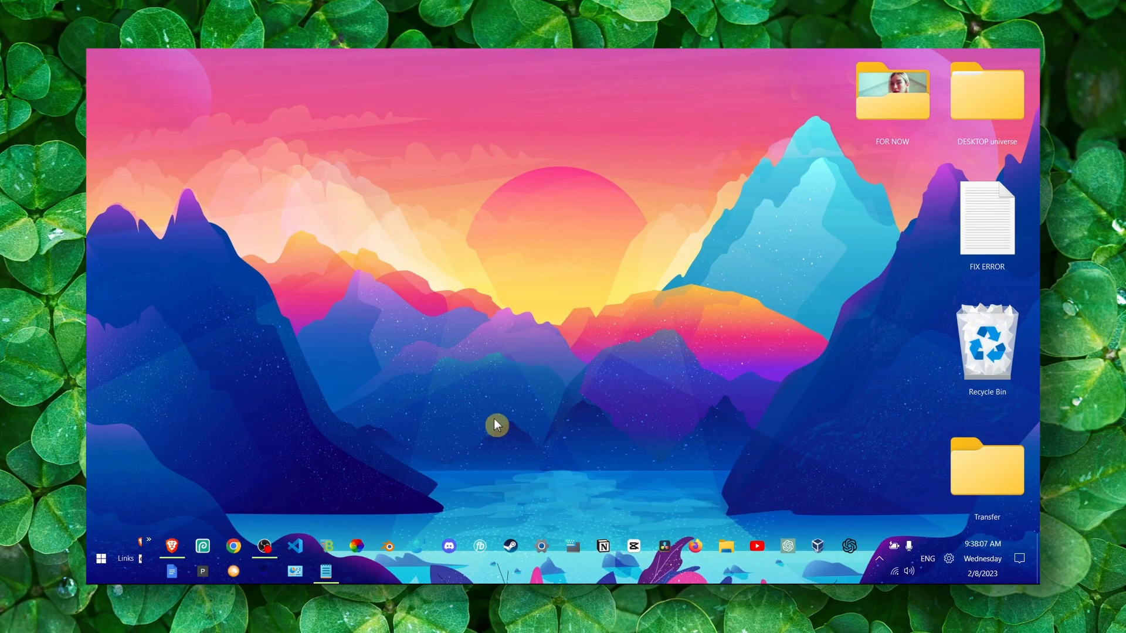
mouse_move(522, 224)
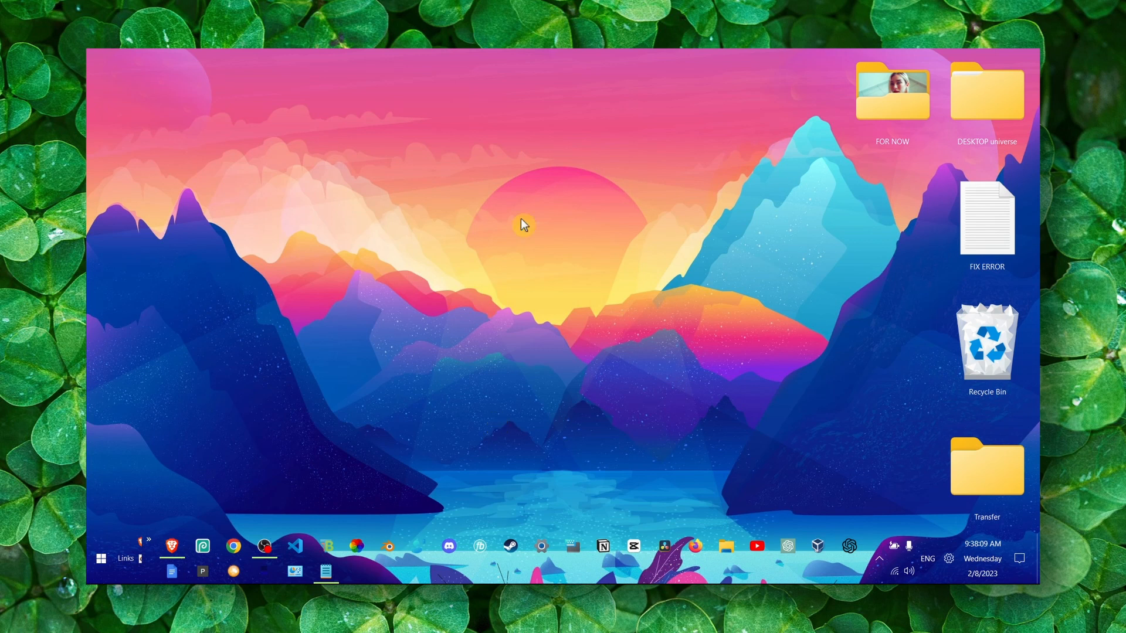
mouse_move(461, 93)
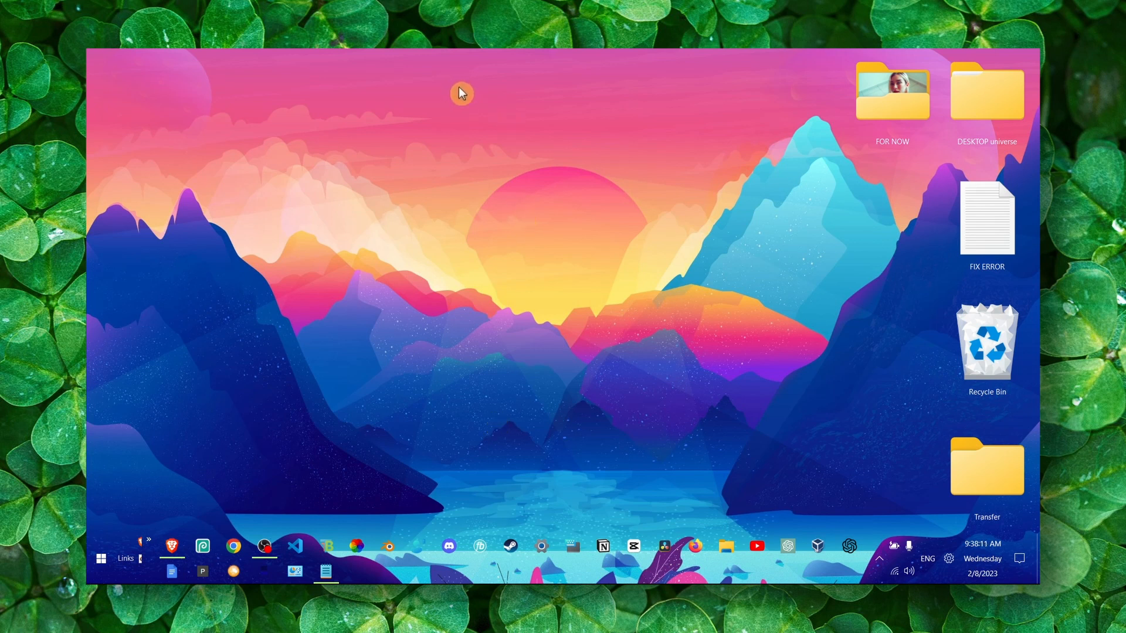
mouse_move(413, 253)
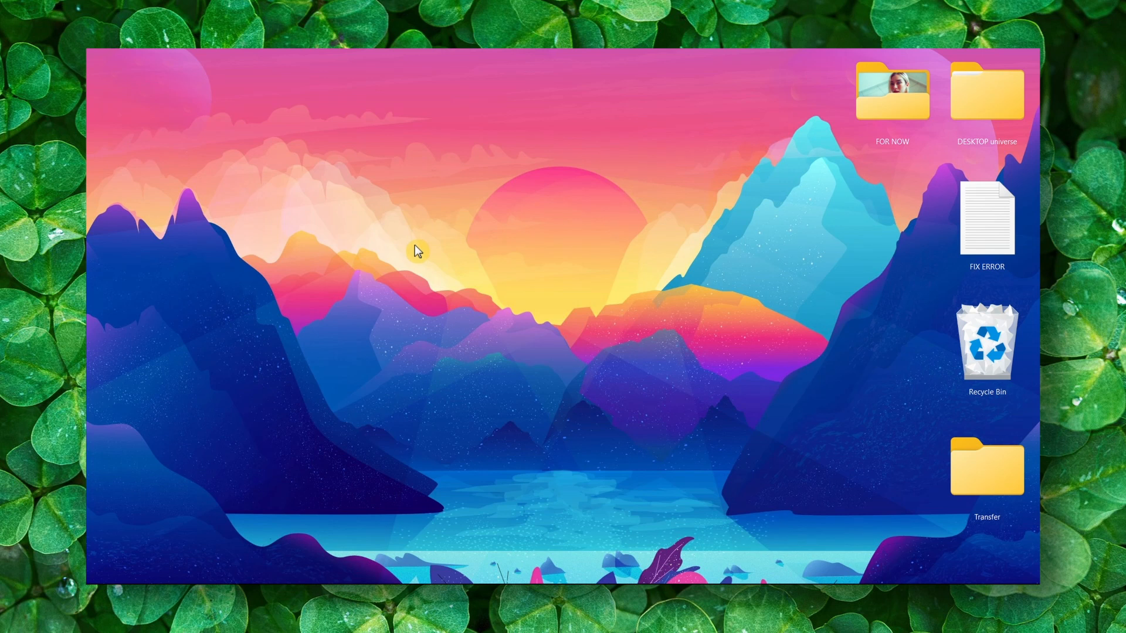
Step: Find Windows Update through Start search and land on its Settings page
type("windows up")
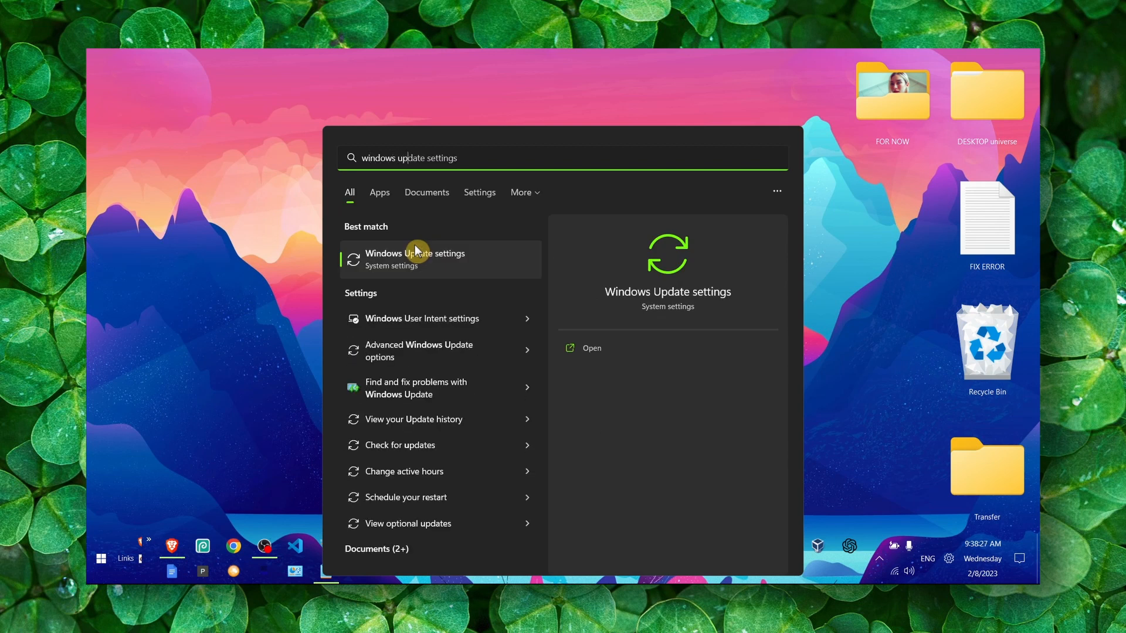
left_click(416, 259)
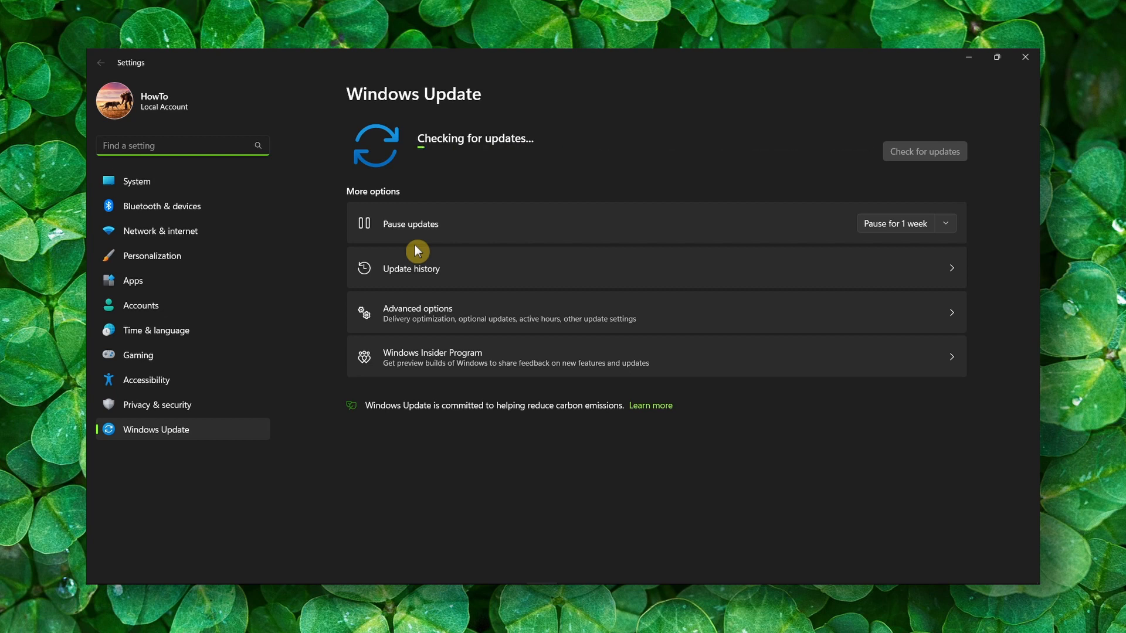
mouse_move(486, 314)
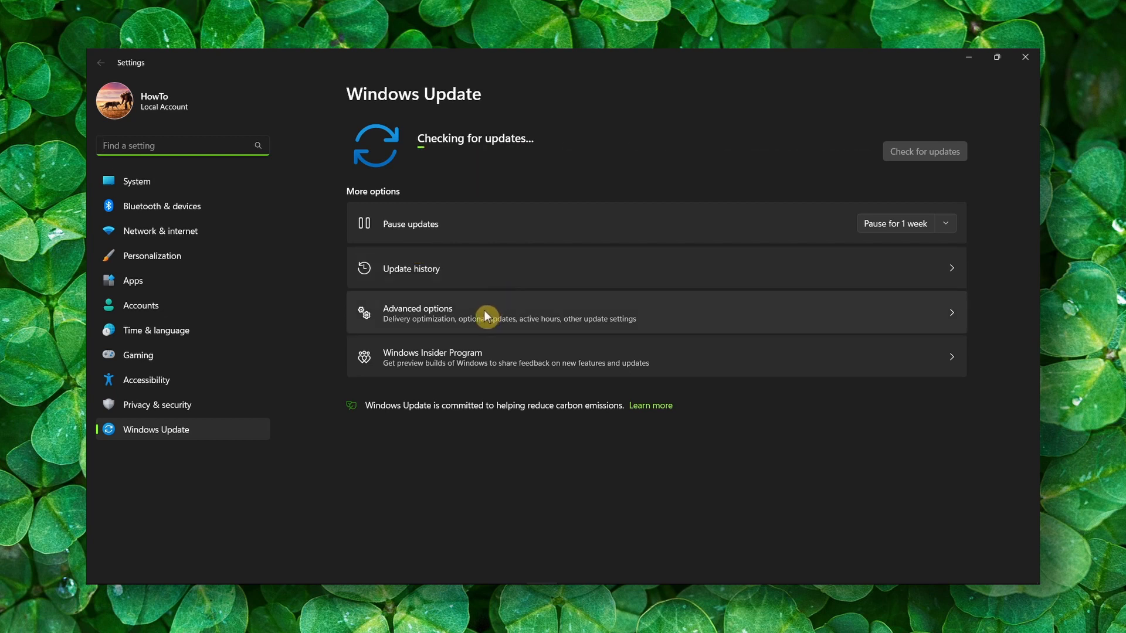
Step: Under Optional updates, tick the Intel System and HP display drivers, leaving the Logitech USB driver unticked
left_click(486, 314)
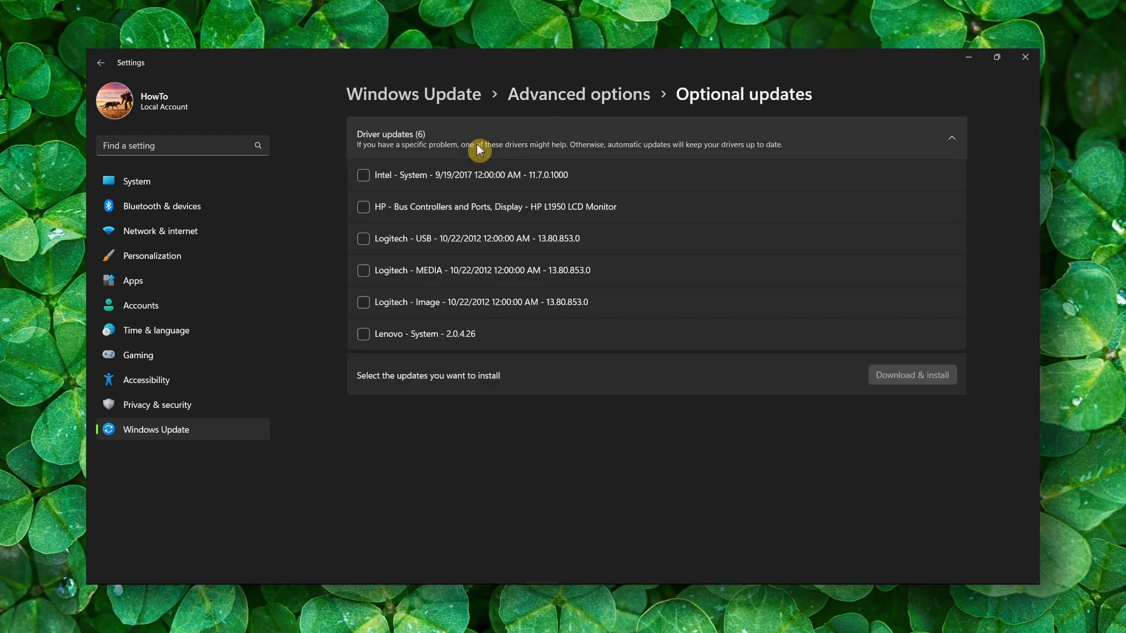
left_click(362, 238)
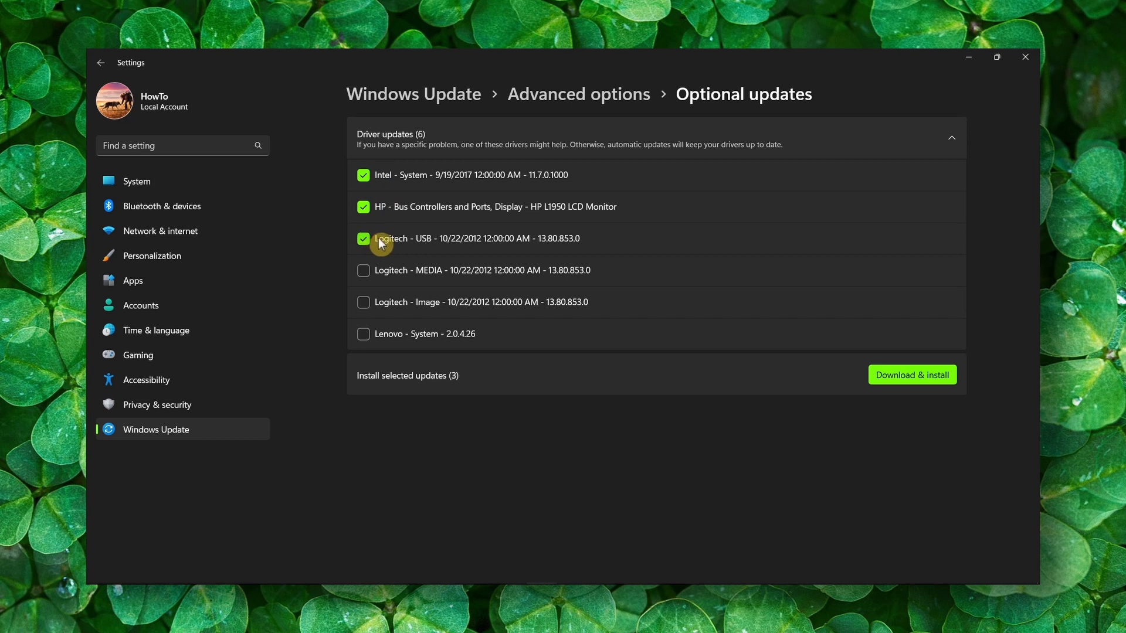
left_click(364, 237)
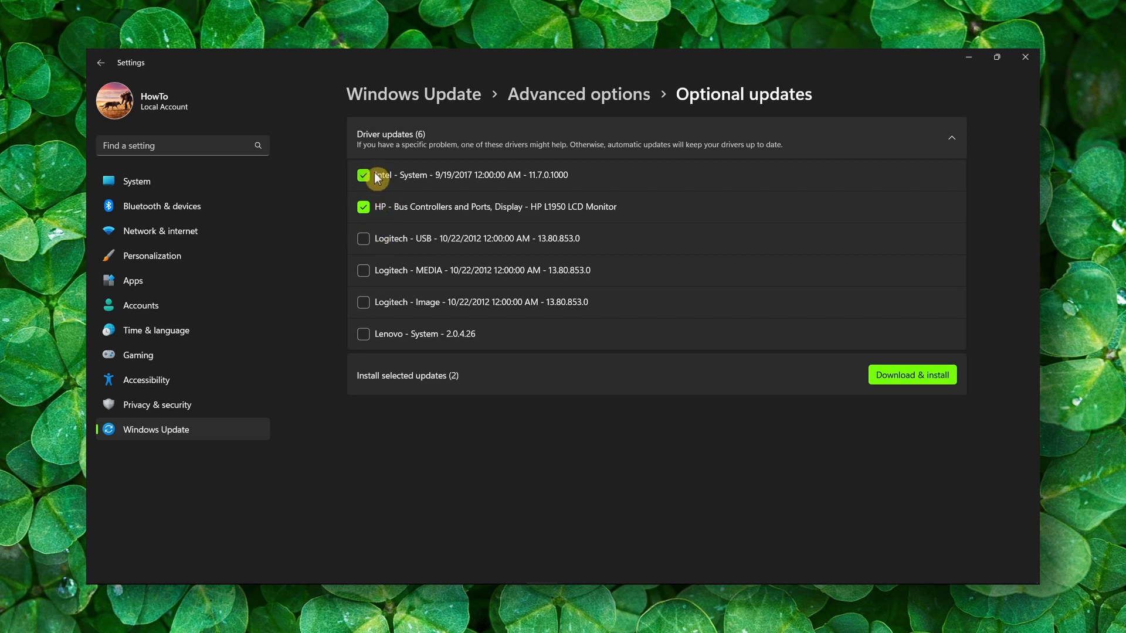
mouse_move(387, 249)
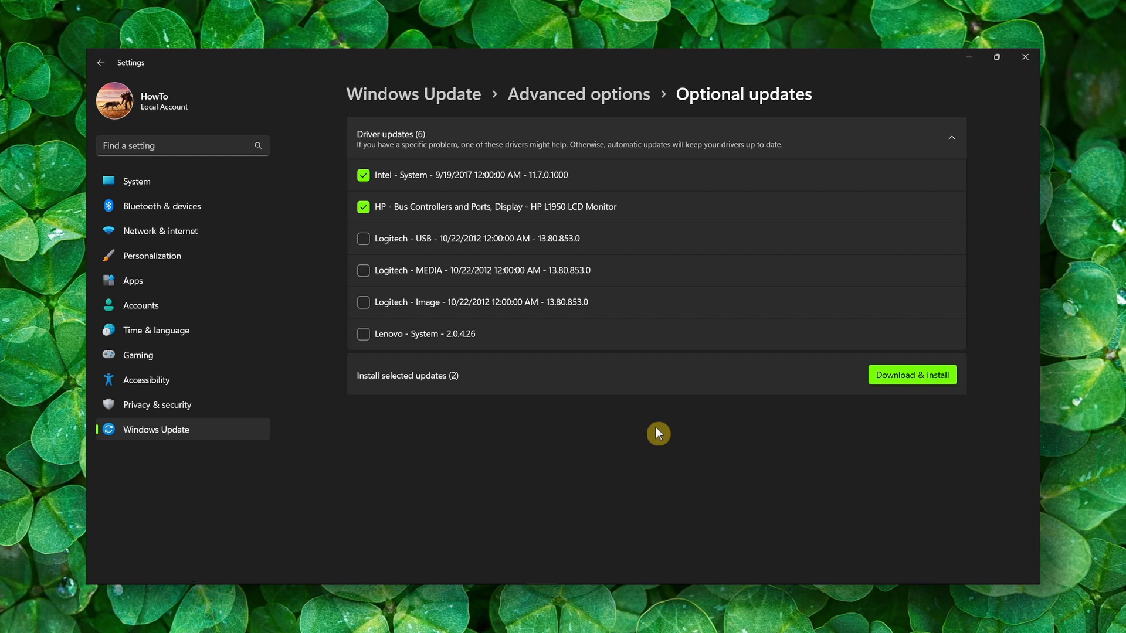
mouse_move(975, 125)
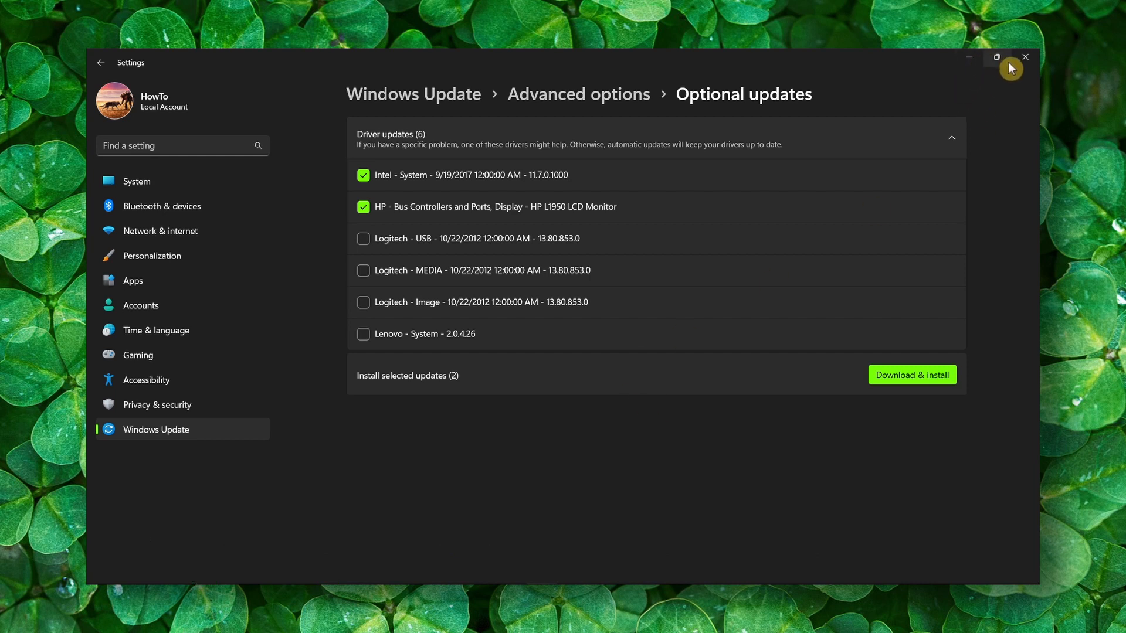
mouse_move(893, 403)
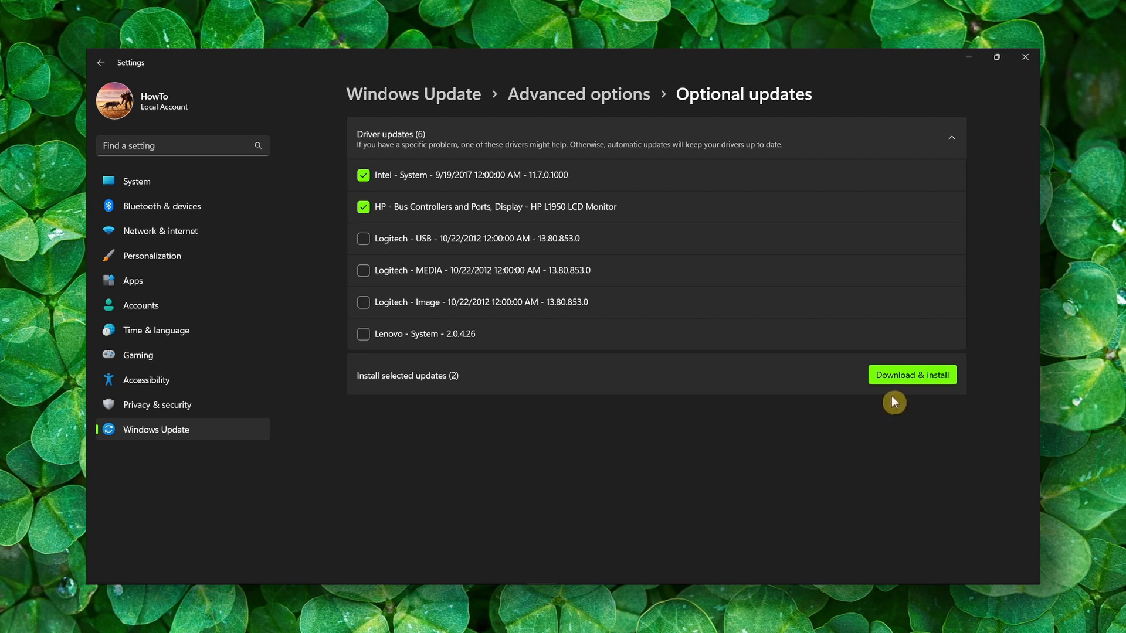
mouse_move(1011, 75)
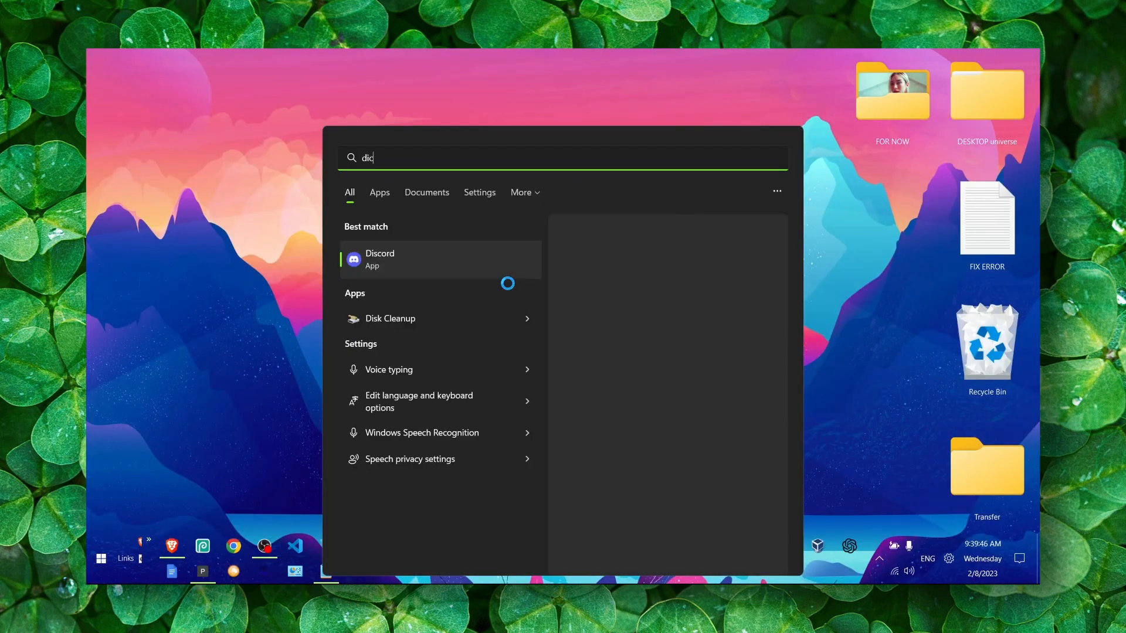
Step: Confirm the NVIDIA GeForce RTX 3050 Laptop GPU under Display adapters in Device Manager
type("evice Manager")
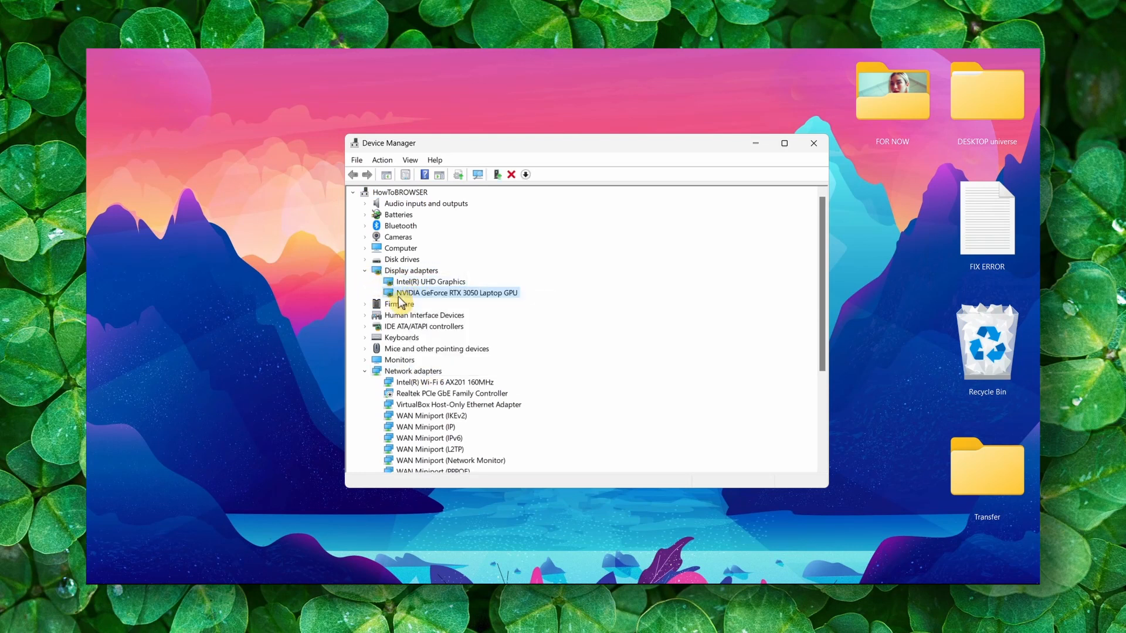
left_click(814, 143)
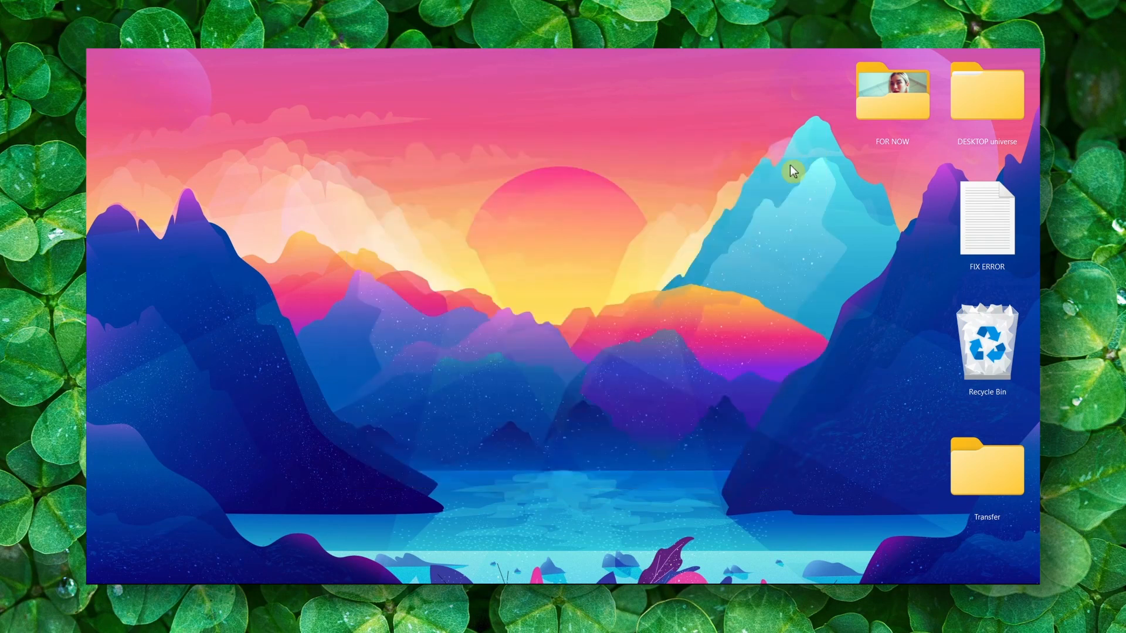
Step: Verify in GeForce Experience that Studio Driver 528.24 is the latest installed, then close the app
left_click(101, 558)
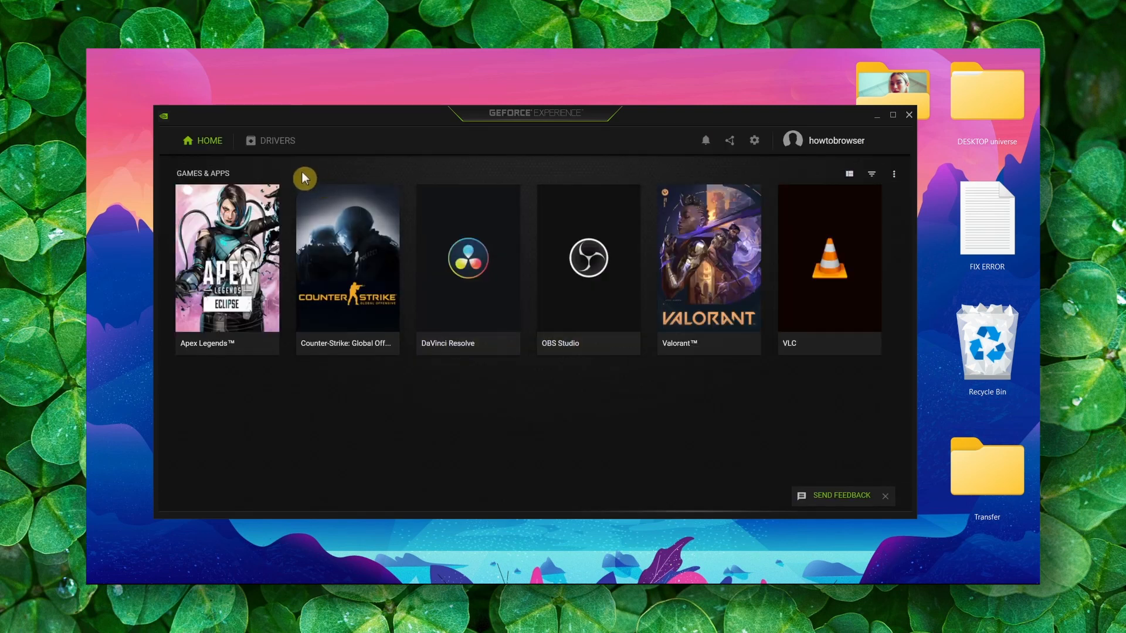
left_click(276, 140)
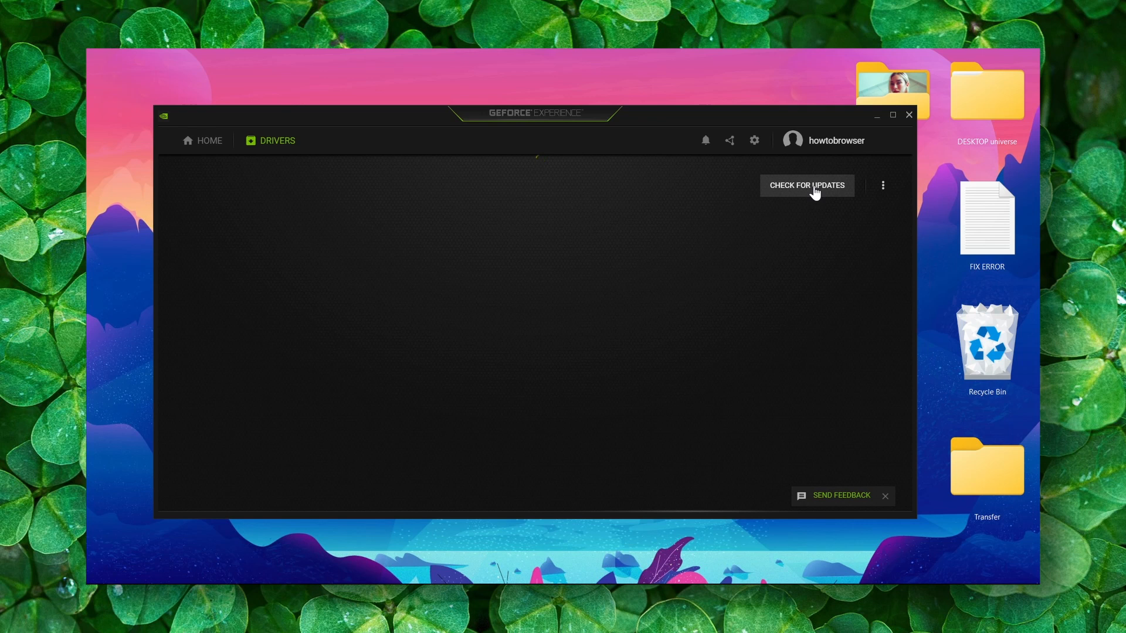
left_click(806, 185)
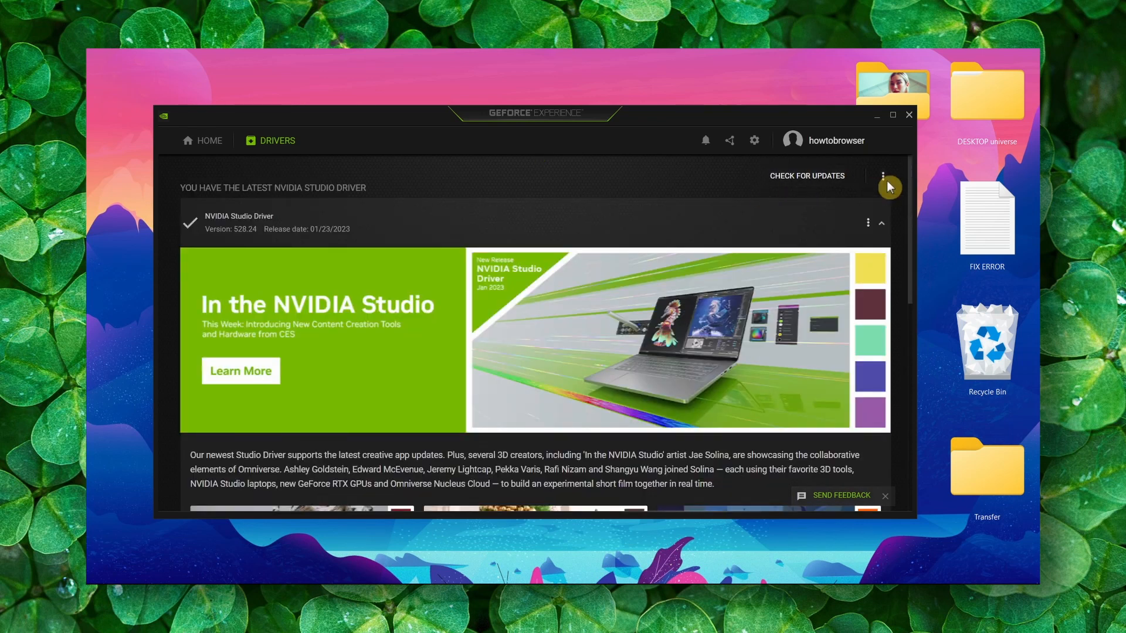
left_click(882, 176)
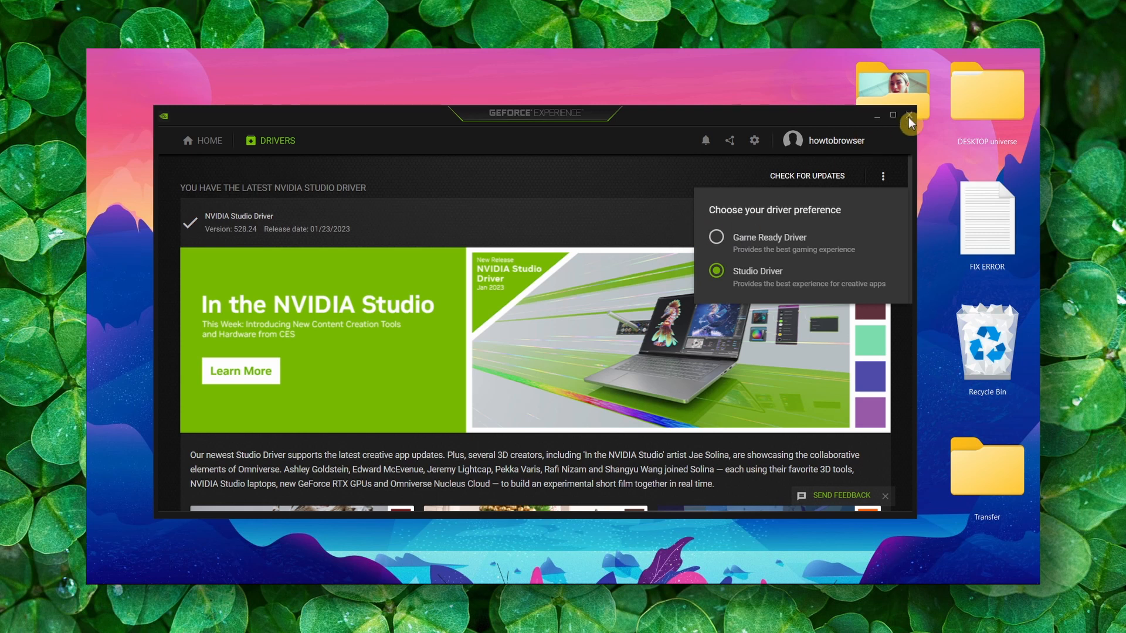
left_click(910, 115)
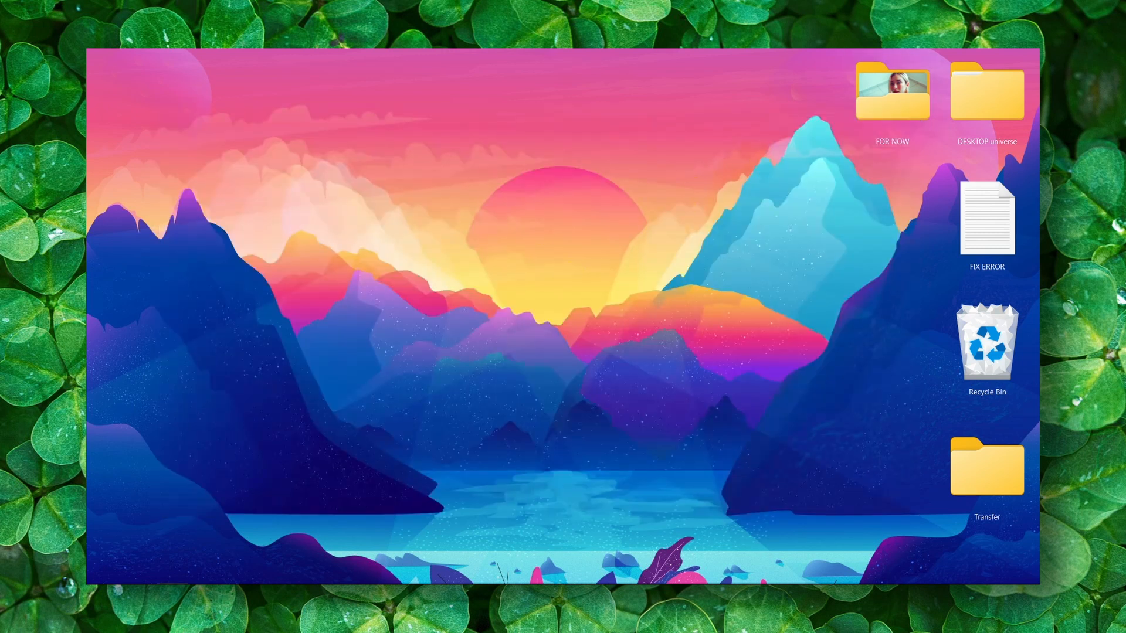
mouse_move(605, 491)
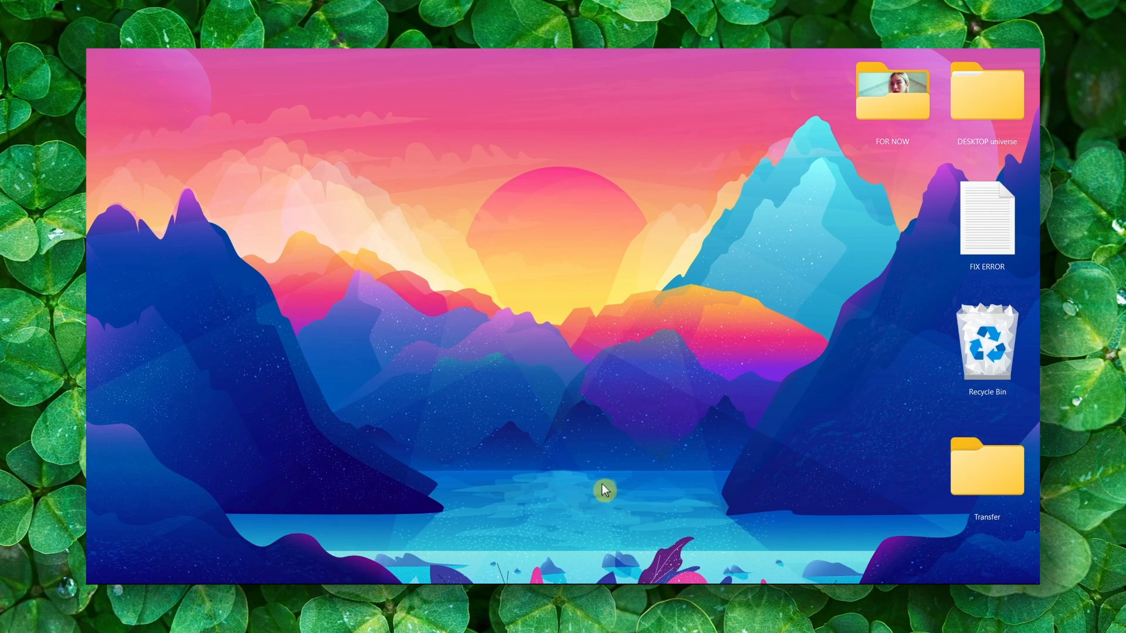
Step: Launch the Steam client from Start search, reaching the game library with Apex Legends
type("steam")
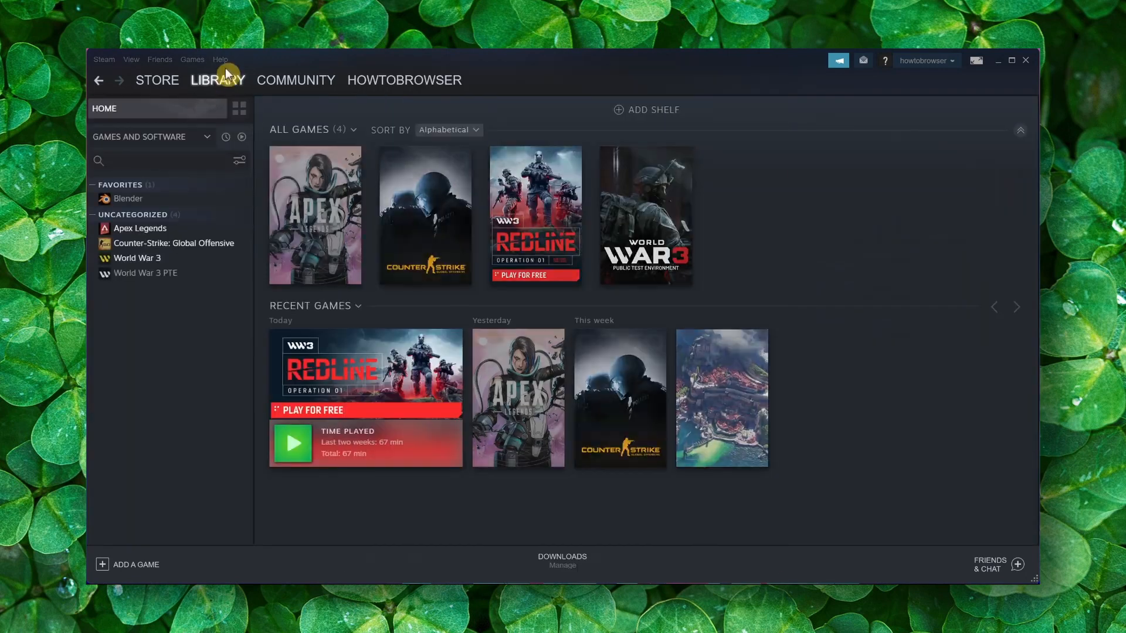
Step: Browse Apex Legends' local files from its Steam properties and bring up the r5apex file's context menu
right_click(140, 228)
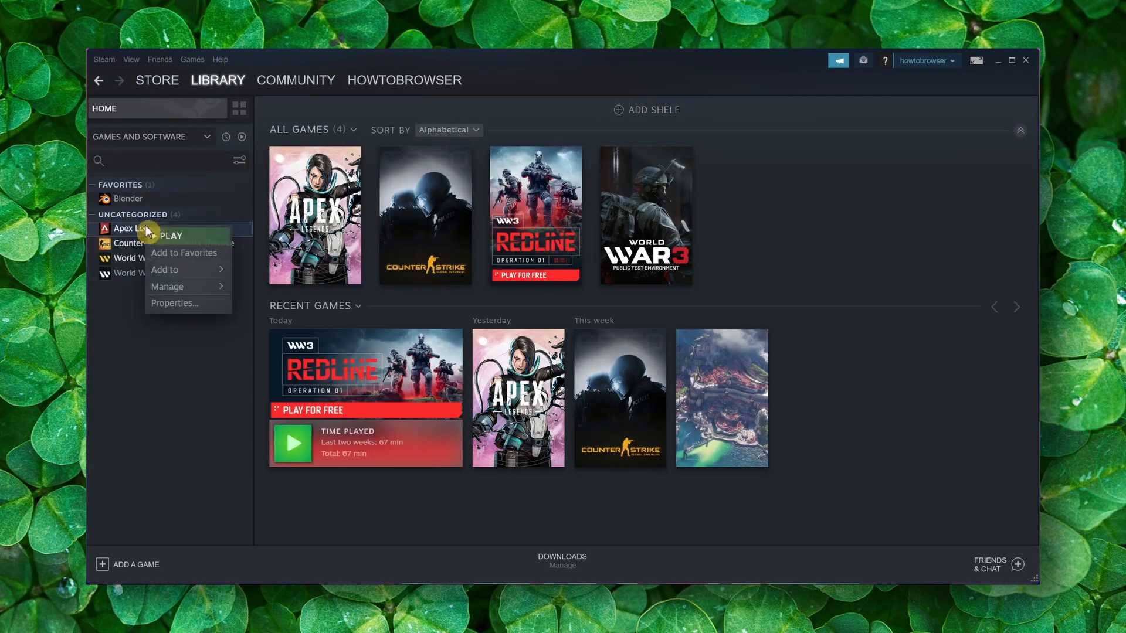
left_click(173, 302)
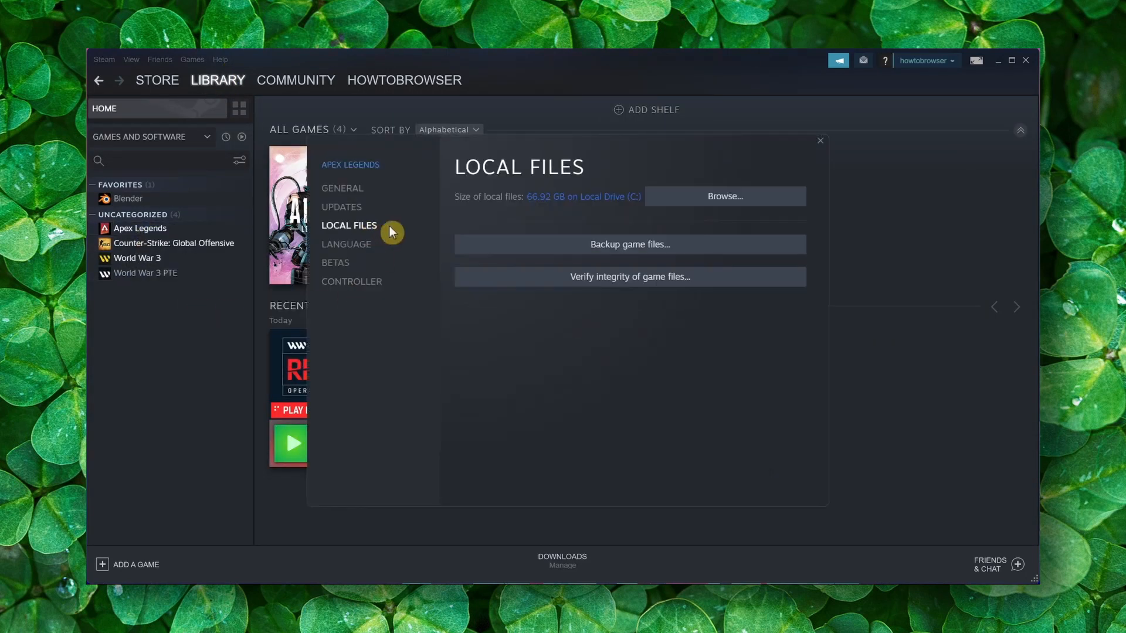
mouse_move(620, 290)
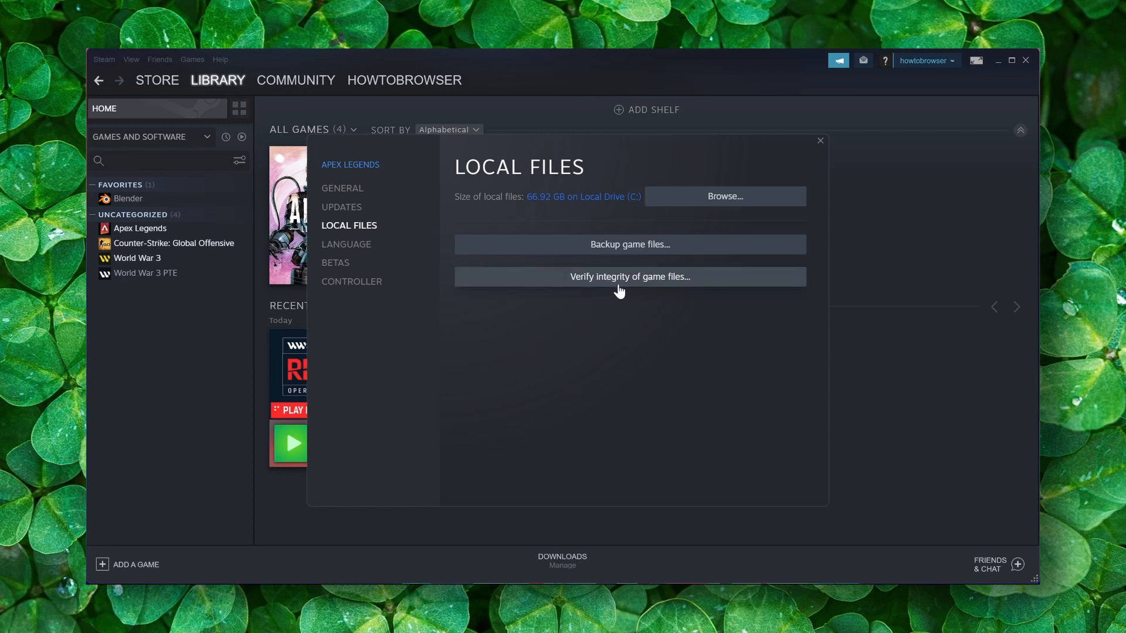
mouse_move(658, 281)
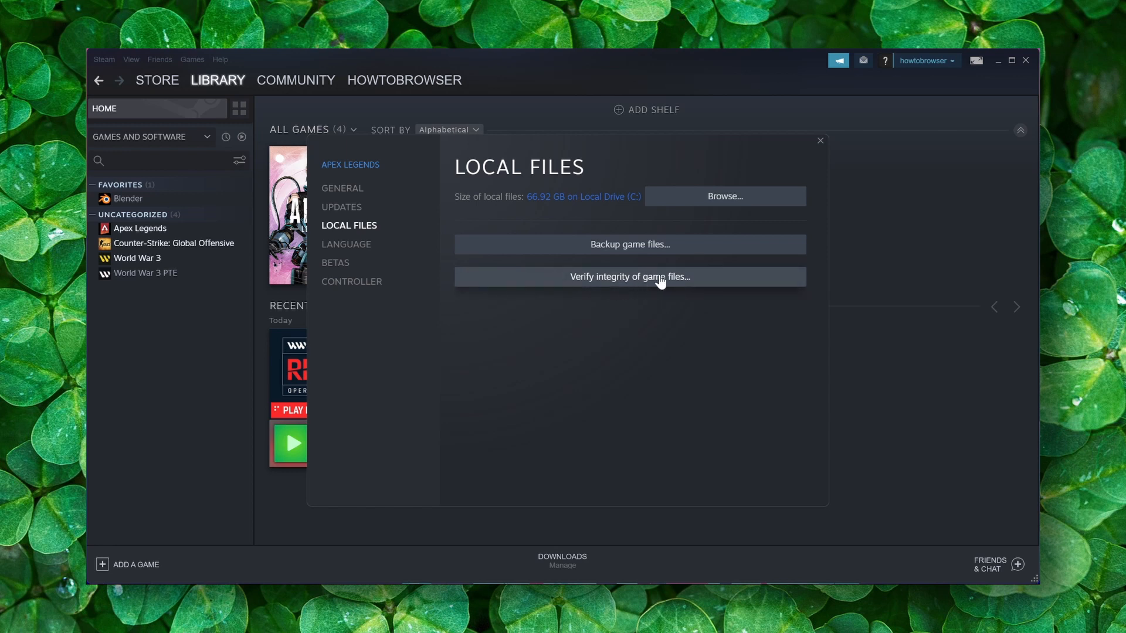
mouse_move(698, 195)
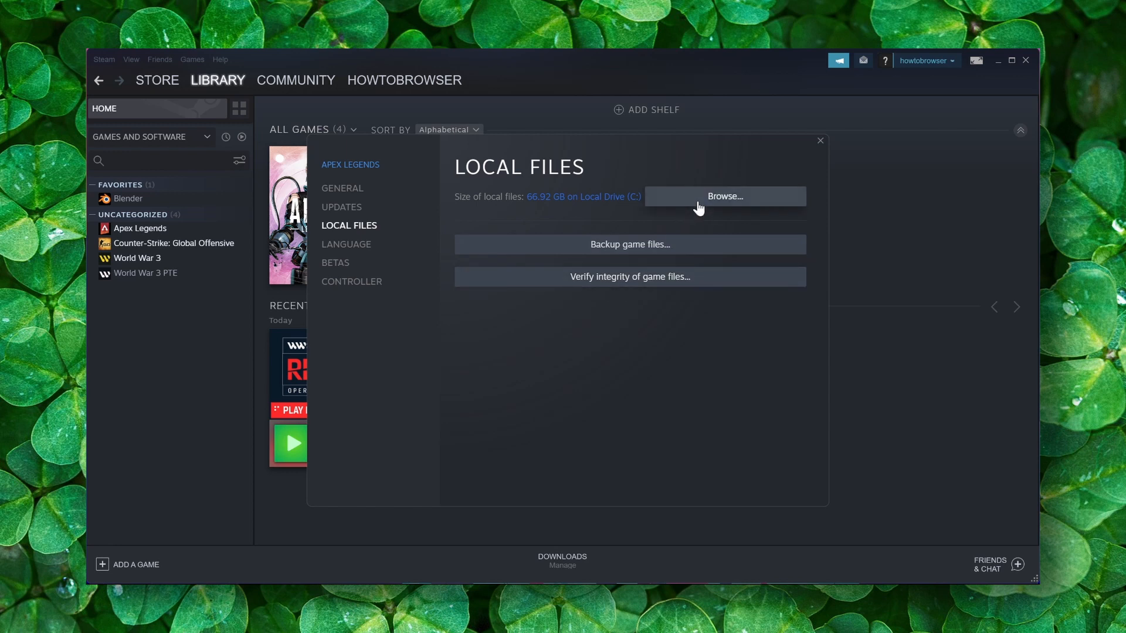
left_click(723, 196)
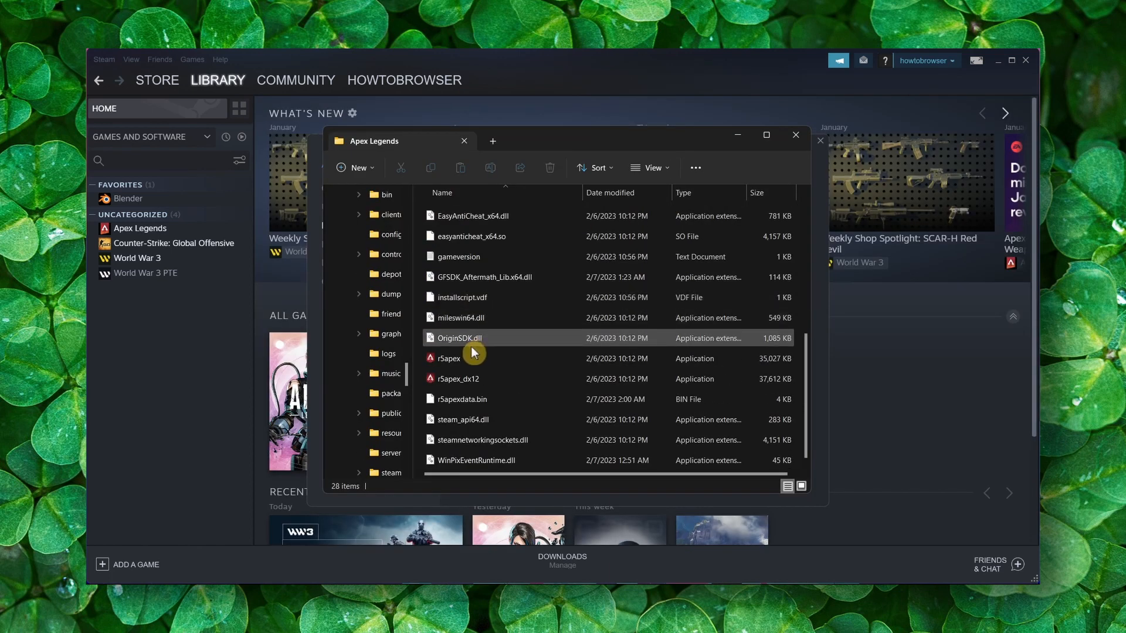
right_click(479, 363)
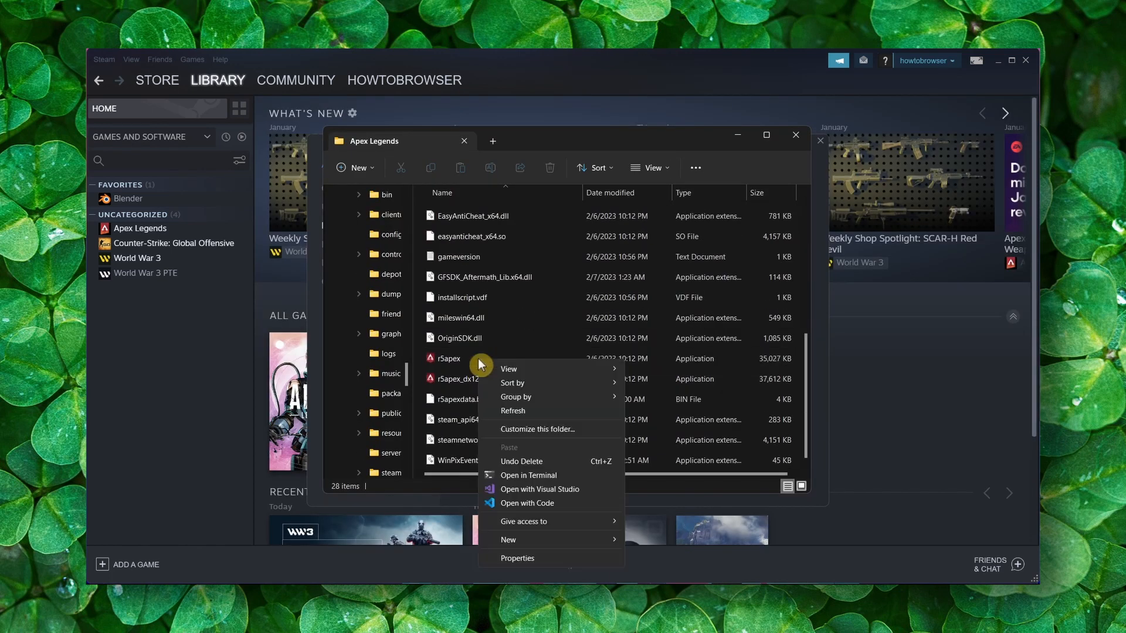
right_click(447, 357)
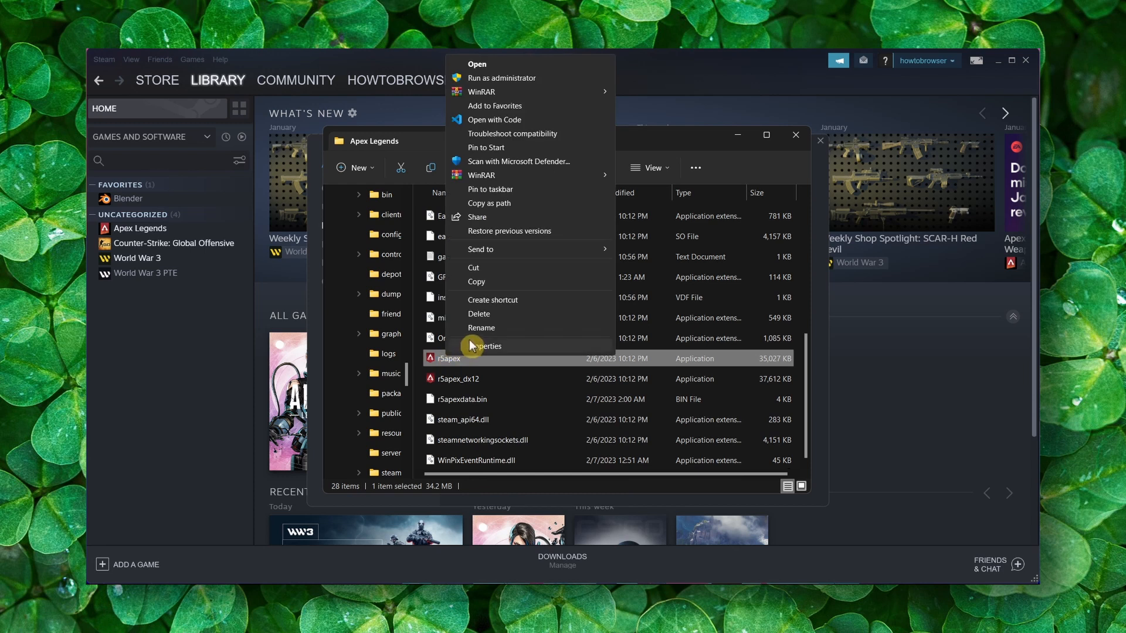
Step: In r5apex's Compatibility properties, enable compatibility mode for Windows 8 and apply it
left_click(486, 345)
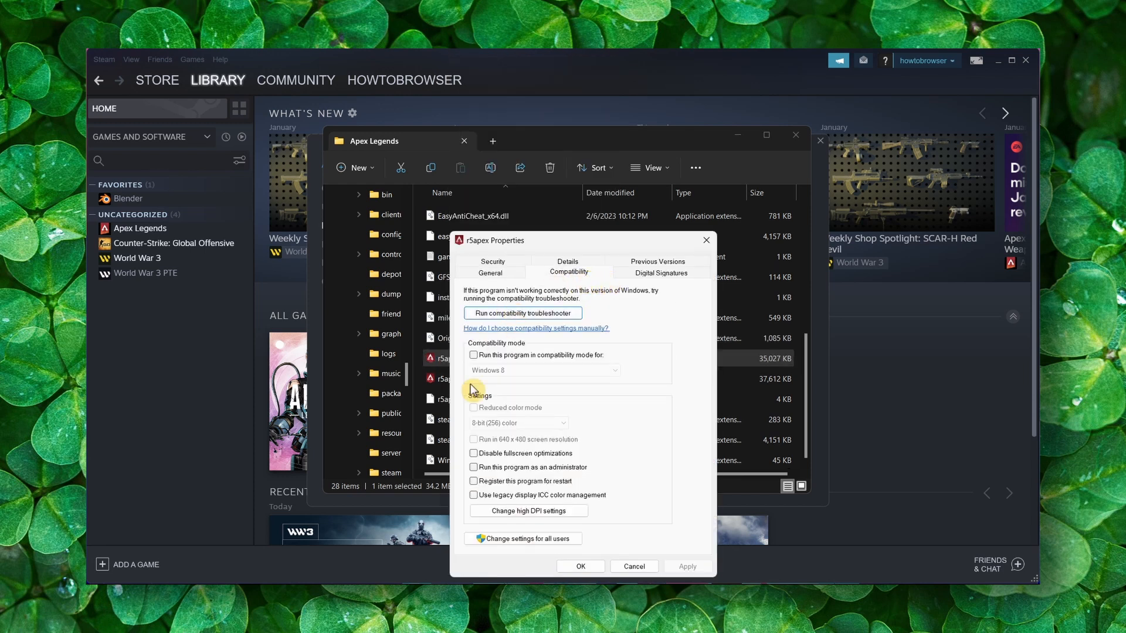
left_click(474, 356)
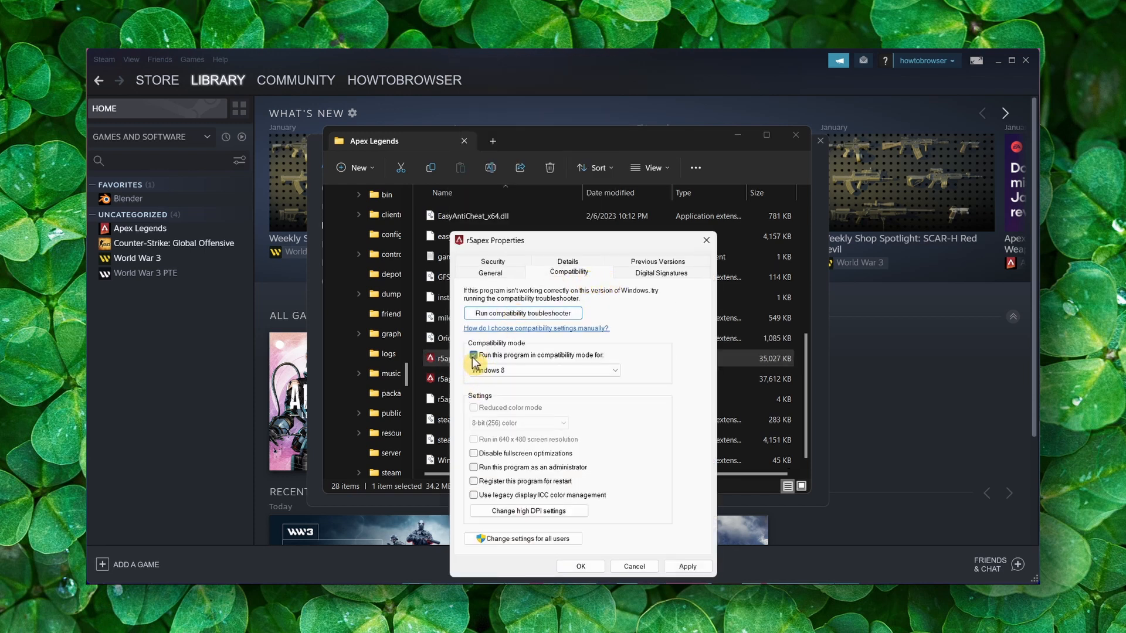
left_click(474, 358)
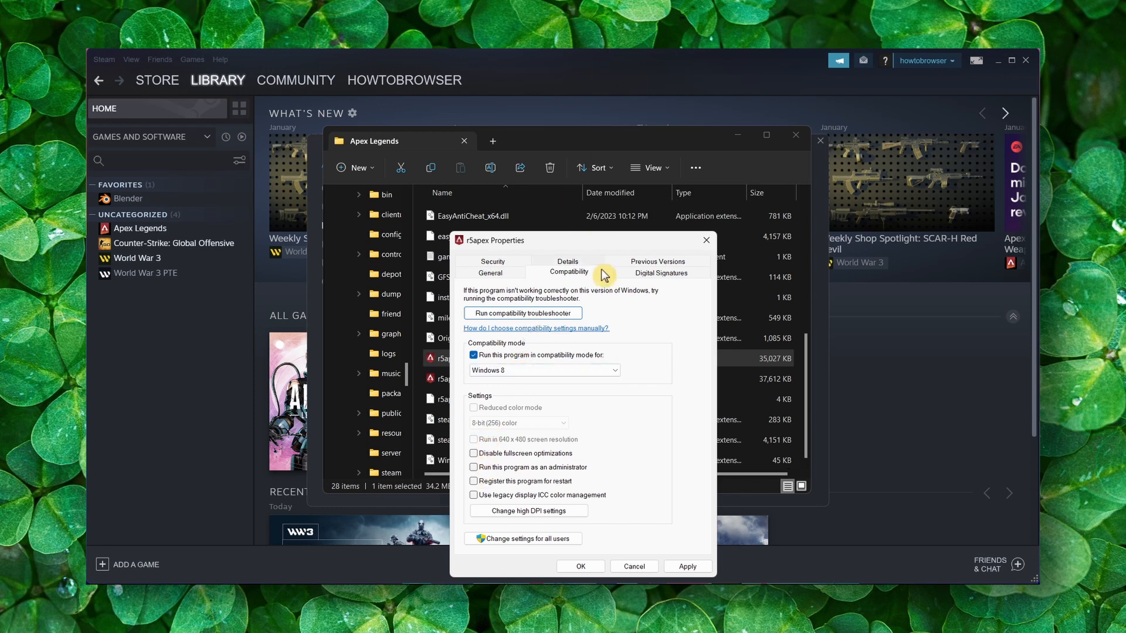
left_click(473, 468)
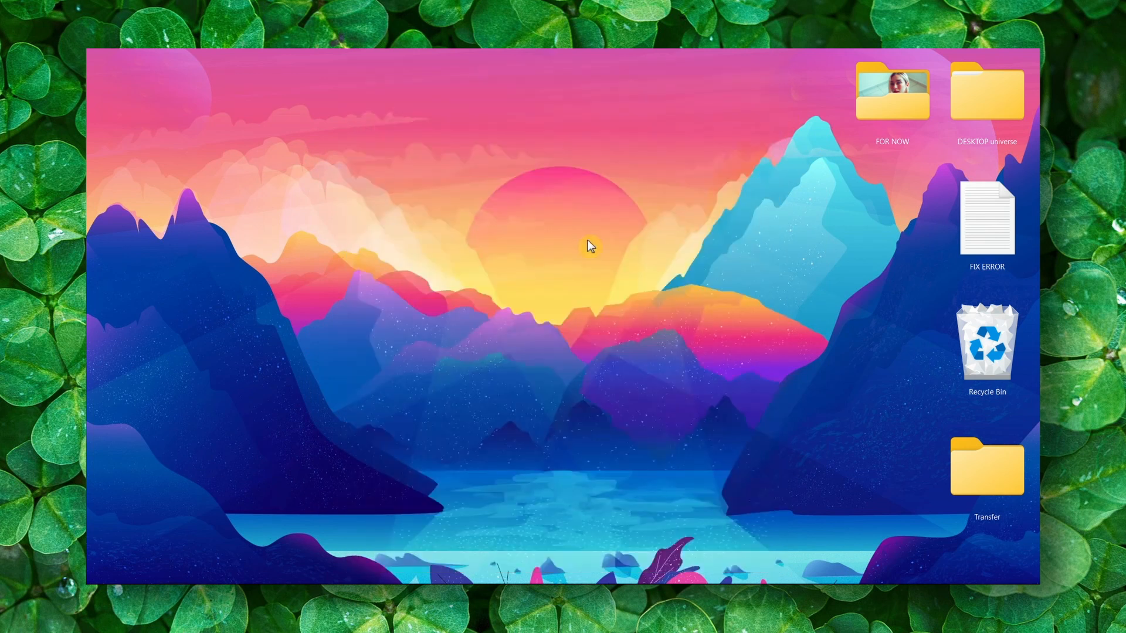
mouse_move(505, 342)
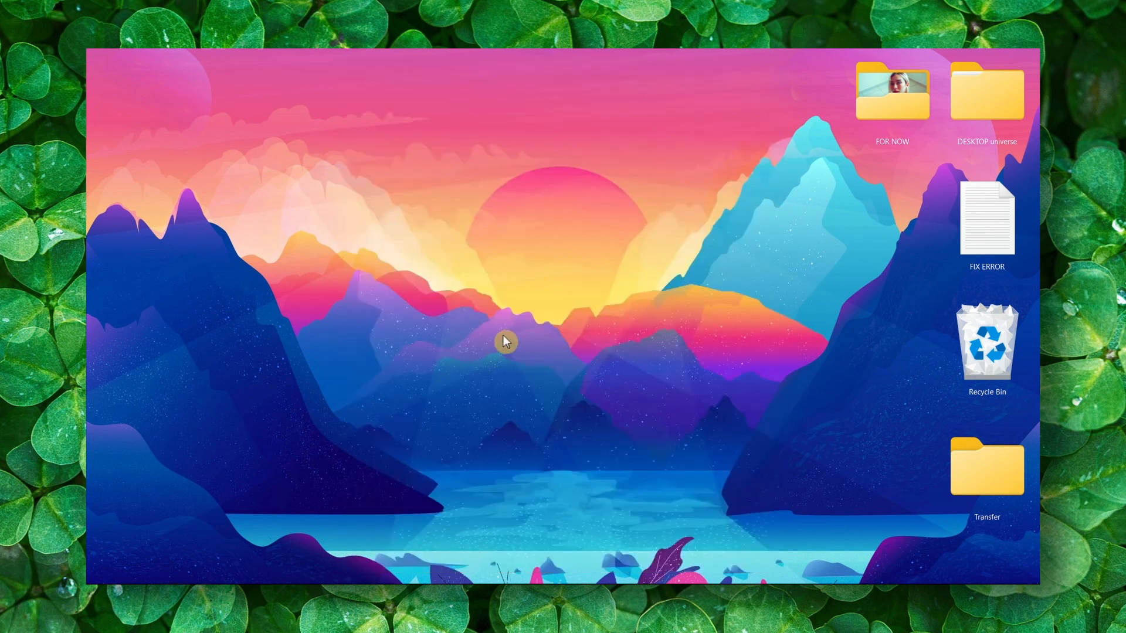
mouse_move(519, 342)
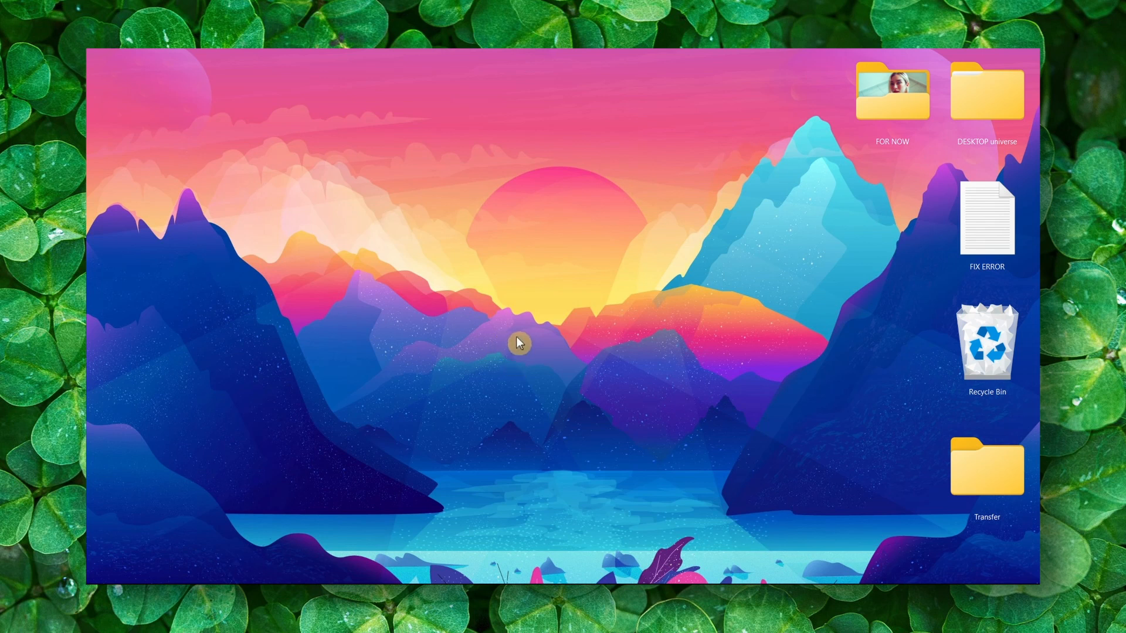
mouse_move(519, 332)
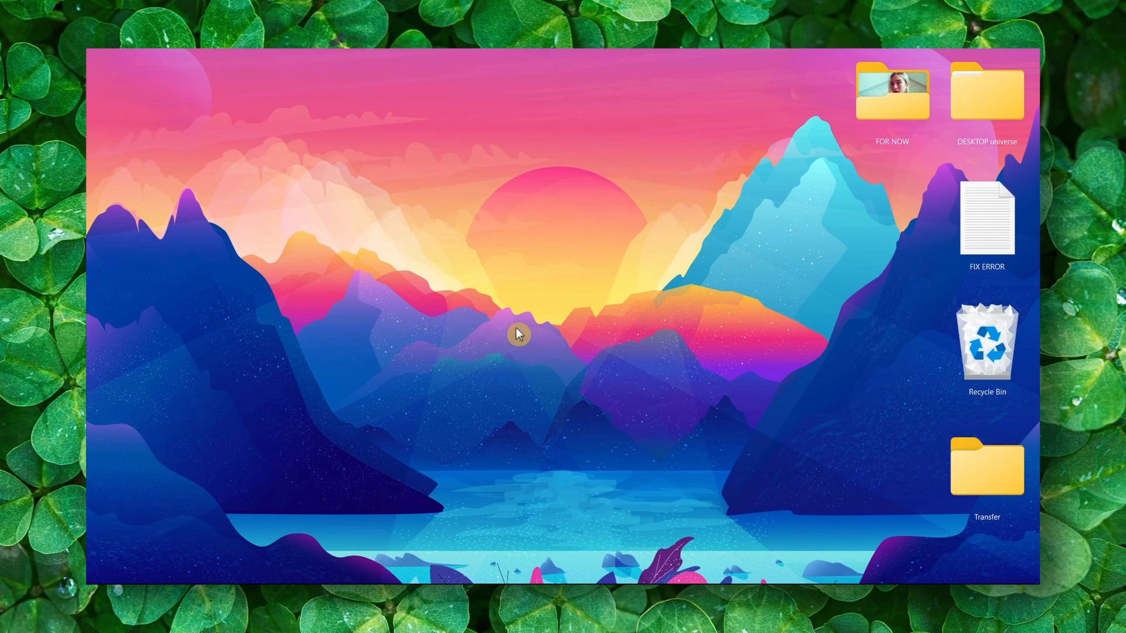